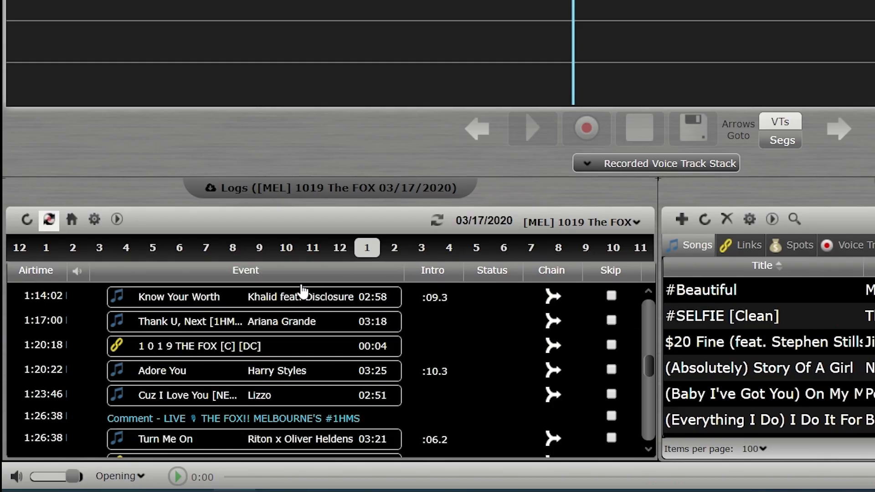
- Select Know Your Worth in the log so the iVT editor shows the transition from Don't Start Now
click(245, 297)
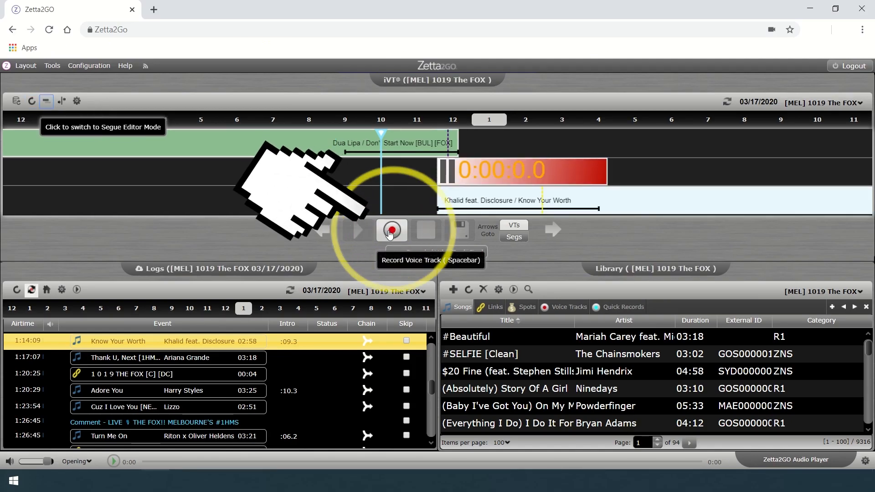
- Start recording the voice track between Don't Start Now and Know Your Worth
click(391, 229)
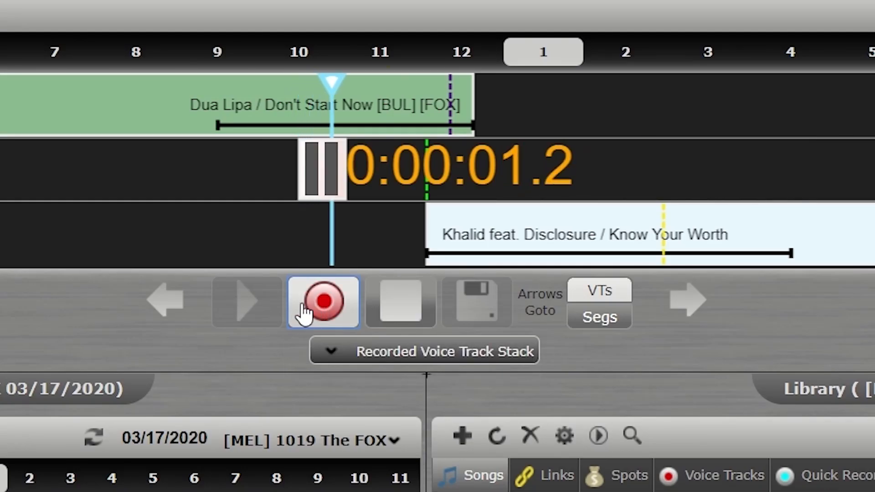
mouse_move(277, 292)
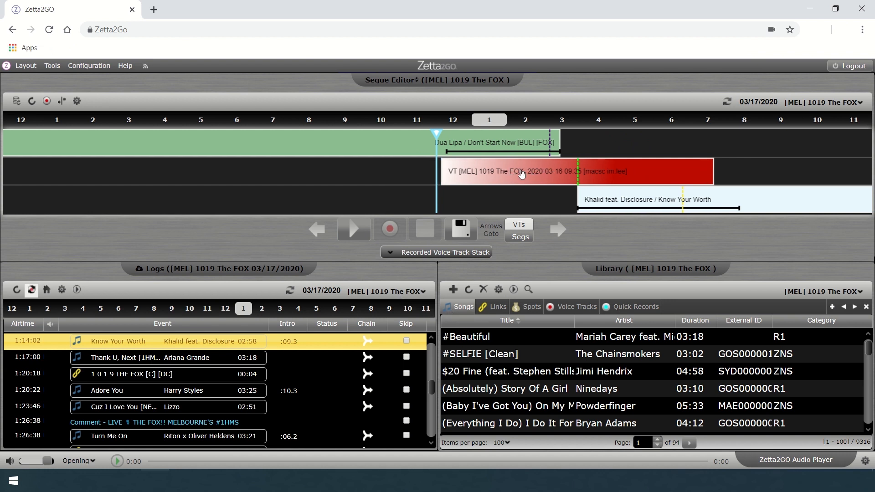
mouse_move(651, 149)
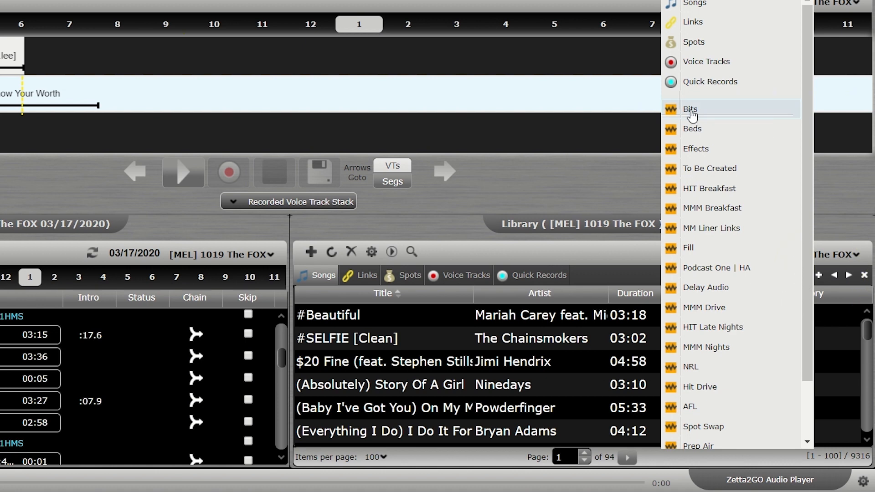
- Add the Bits category, sort bits by Last Modified and filter titles via Search
click(690, 108)
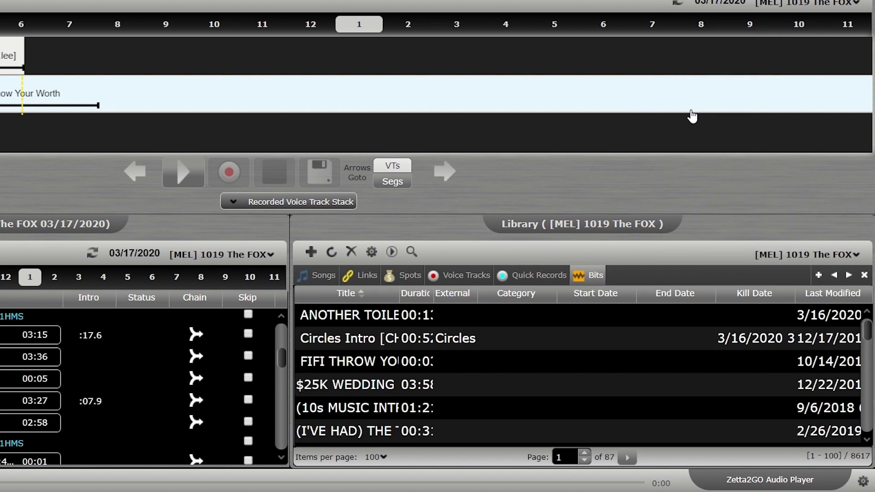
click(833, 294)
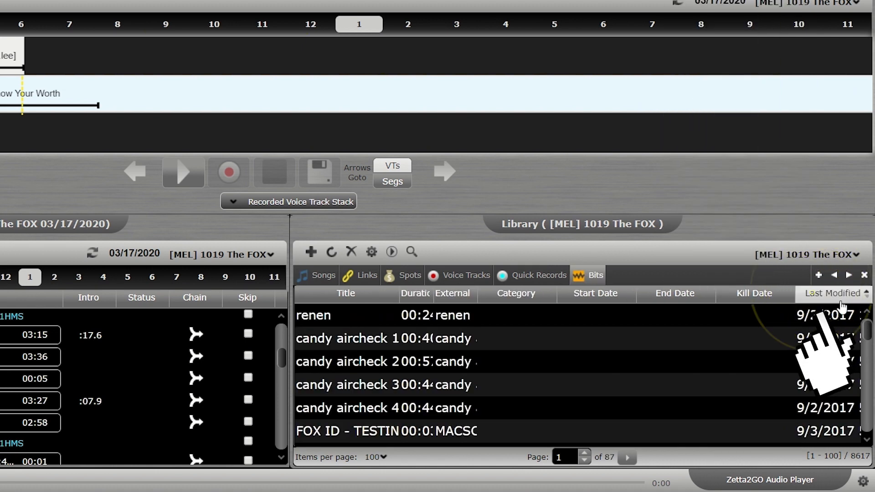
click(411, 252)
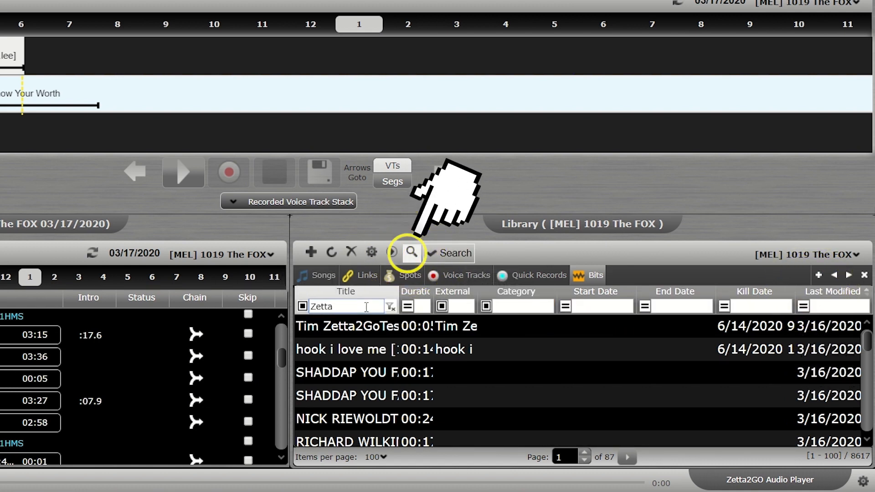
click(411, 253)
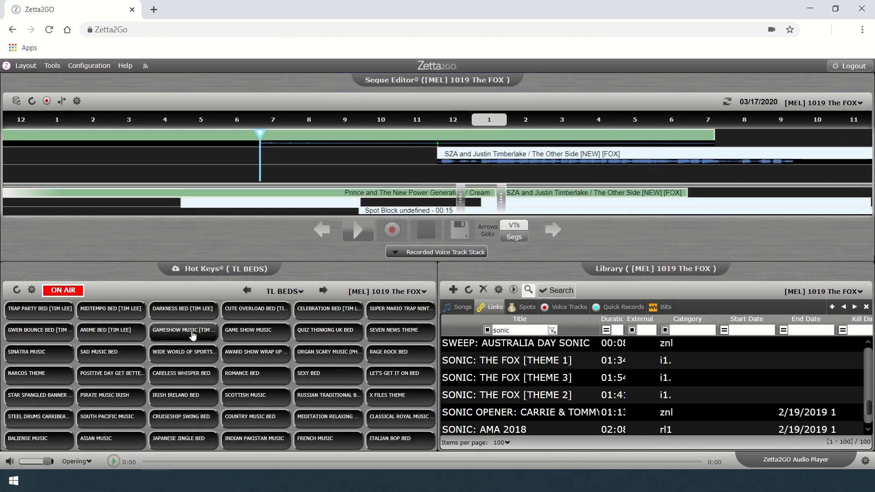
- Play the game show music bed and dismiss the failed-to-play error
click(357, 230)
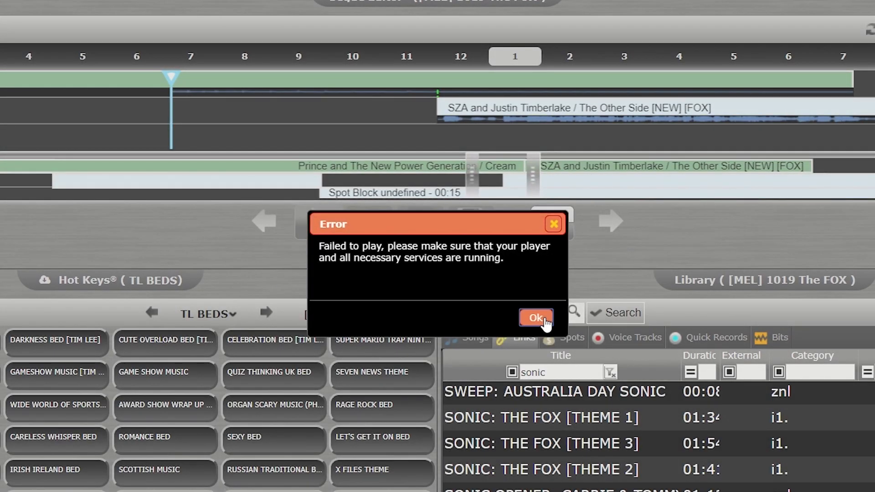
click(534, 317)
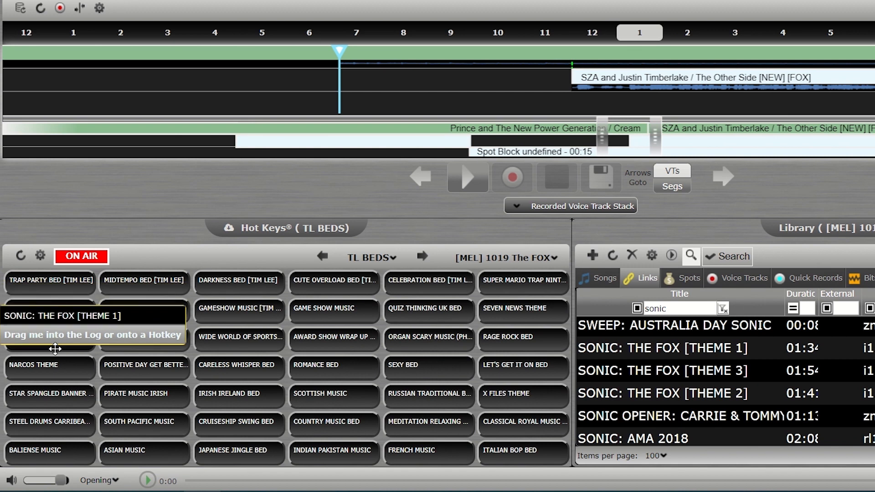